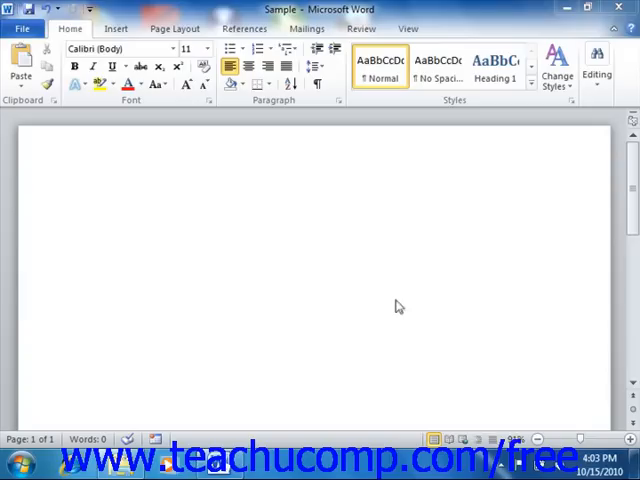
{"action": "mouse_move", "coordinate": [363, 258]}
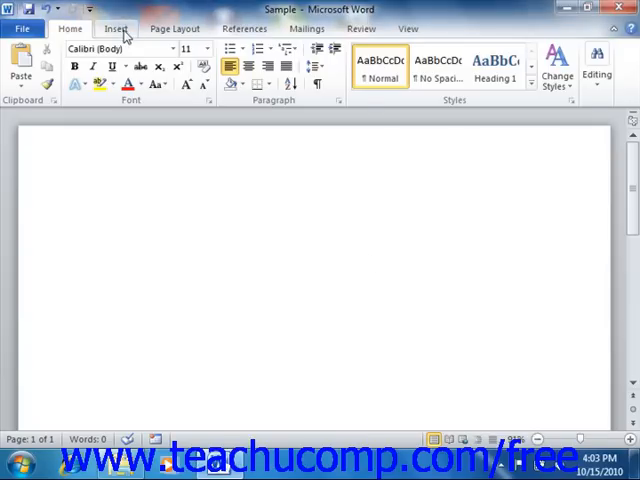
Step: Switch the ribbon to the Insert tab of the blank Sample document
{"action": "left_click", "coordinate": [116, 28]}
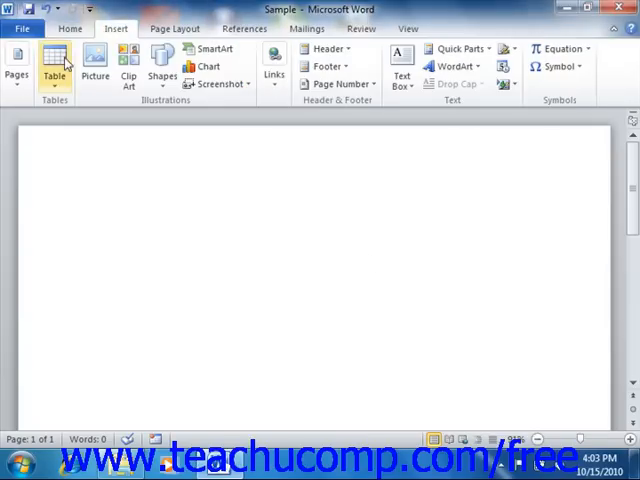
{"action": "mouse_move", "coordinate": [55, 78]}
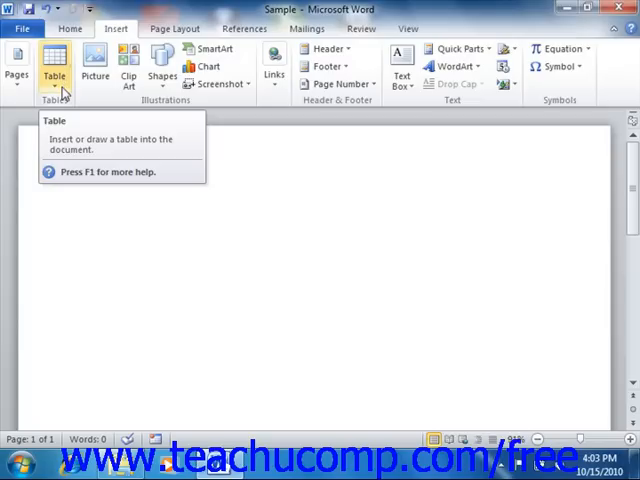
Step: Insert a 9-column by 3-row table from the Table grid
{"action": "left_click", "coordinate": [54, 72]}
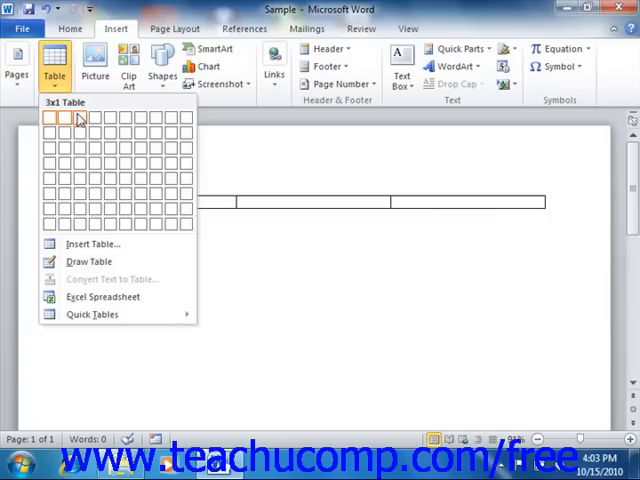
{"action": "mouse_move", "coordinate": [78, 131]}
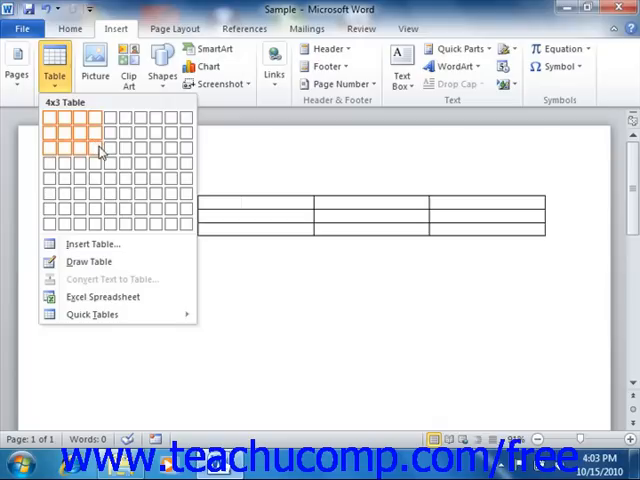
{"action": "mouse_move", "coordinate": [108, 152]}
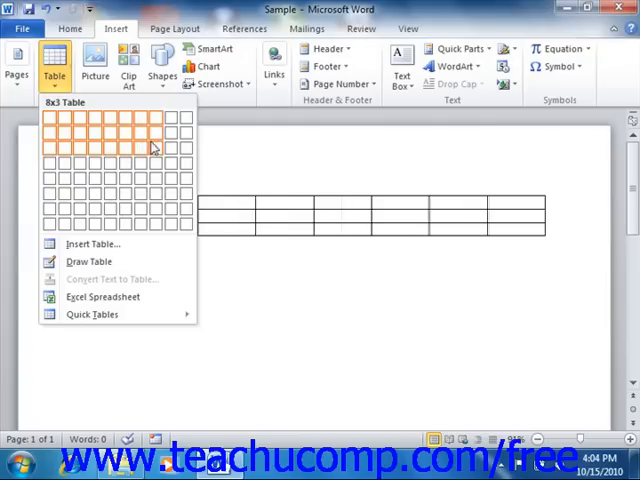
{"action": "mouse_move", "coordinate": [152, 147]}
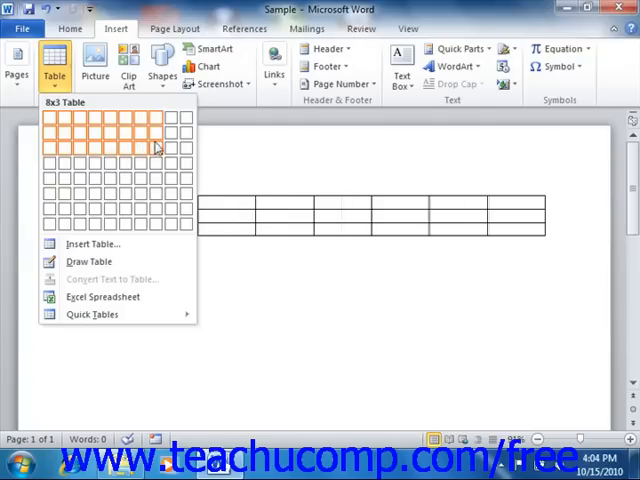
{"action": "mouse_move", "coordinate": [170, 148]}
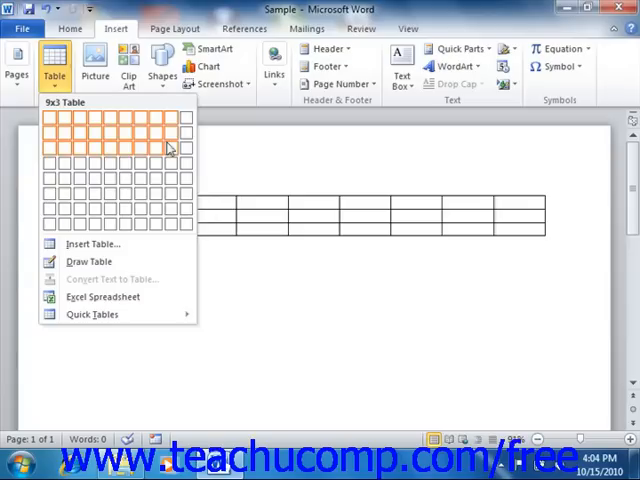
{"action": "left_click", "coordinate": [168, 148]}
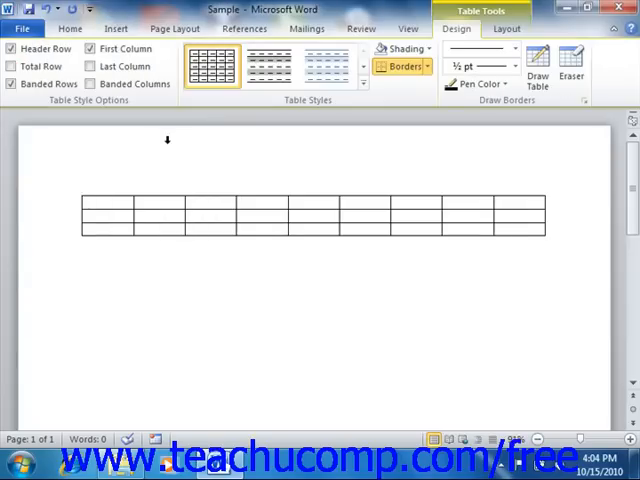
Step: Place the cursor in the table's top-left cell and begin the 'First Name' heading
{"action": "left_click", "coordinate": [92, 200]}
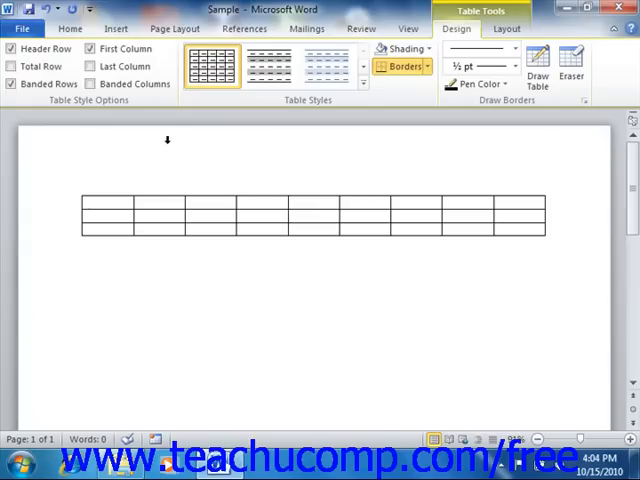
{"action": "left_click", "coordinate": [92, 203]}
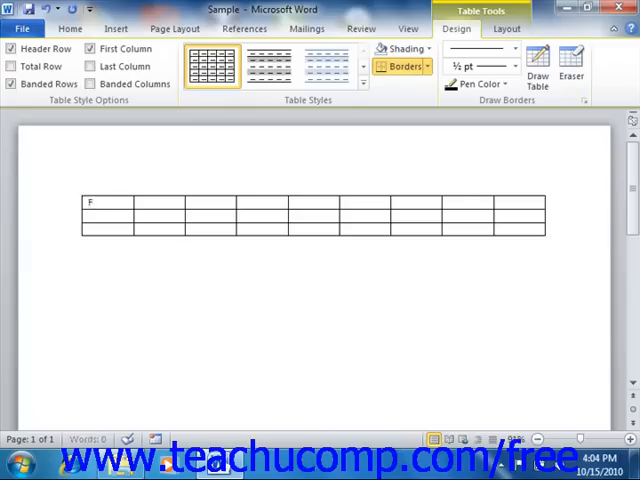
Step: Type the First Name, Last Name, Monday and Tuesday header cells
{"action": "type", "text": "irst"}
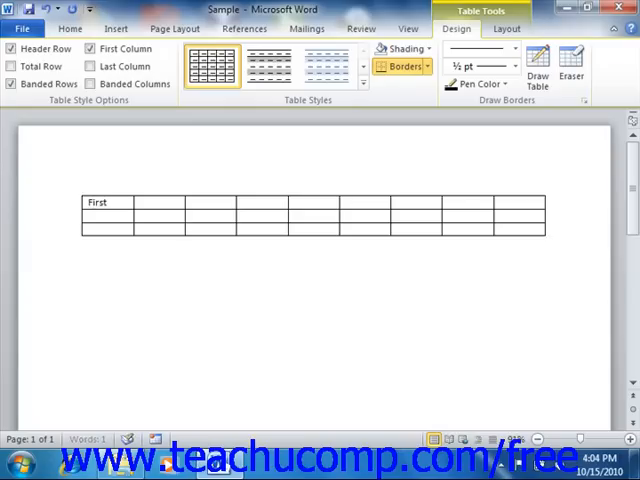
{"action": "type", "text": "Name"}
{"action": "type", "text": "Last N"}
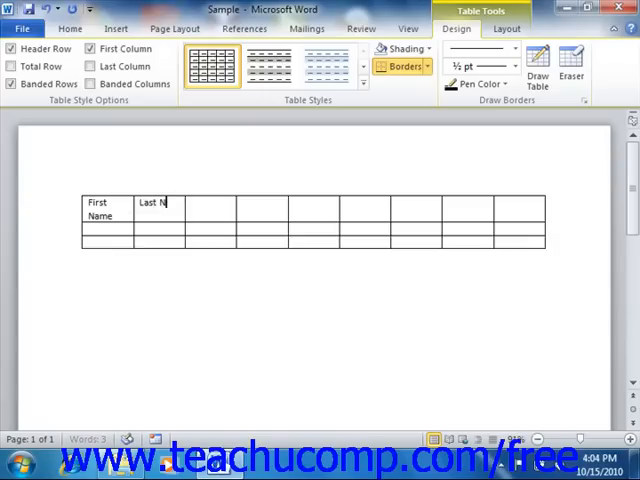
{"action": "type", "text": "ame"}
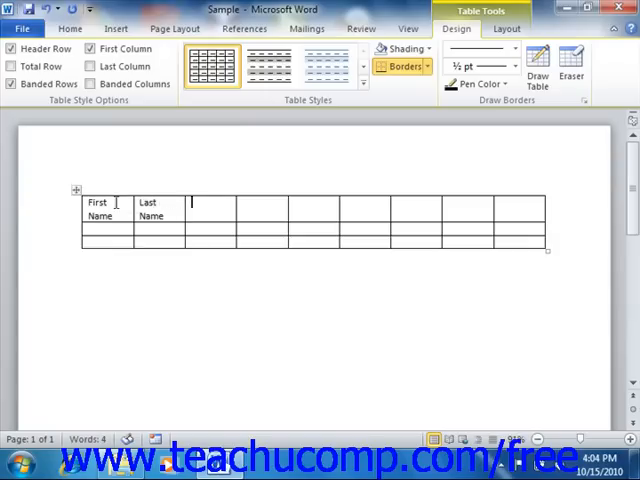
{"action": "type", "text": "Monday"}
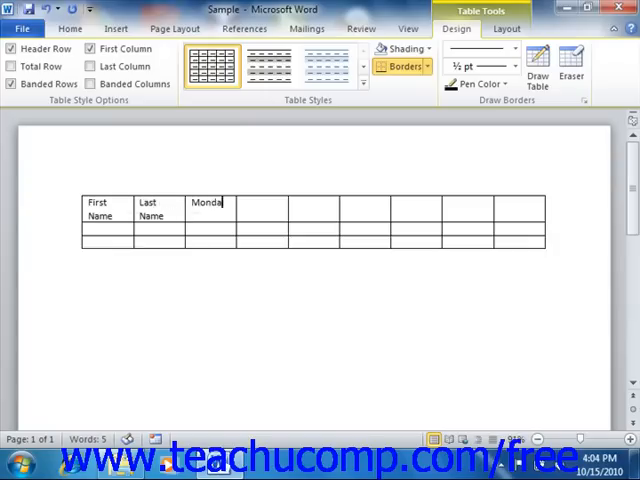
{"action": "type", "text": "Tues"}
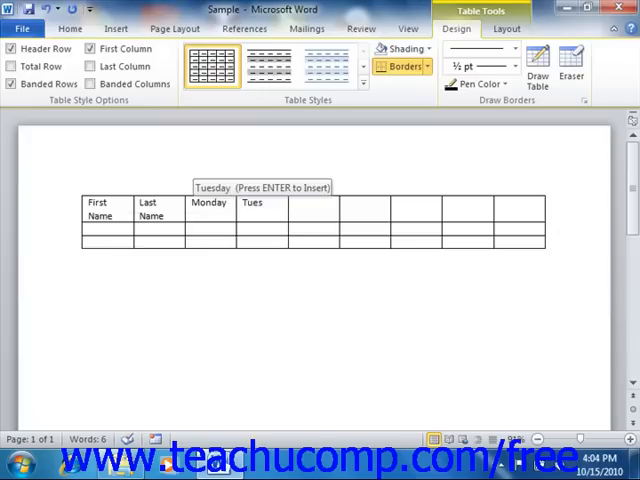
{"action": "key", "text": "enter"}
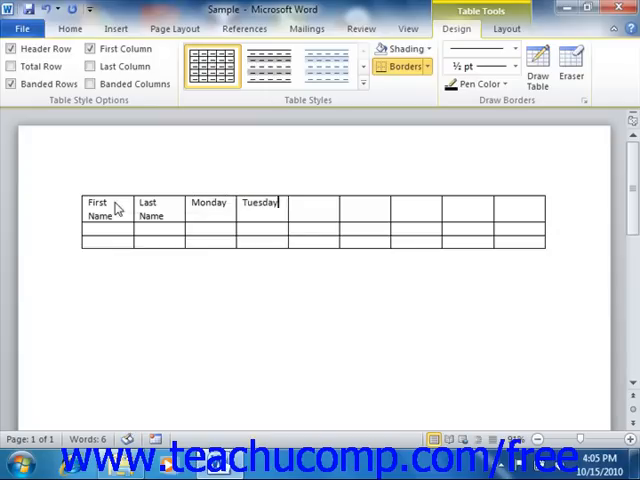
Step: Add Wednesday, Thursday, Friday and Pay headers, then begin the next row with 'Jon'
{"action": "type", "text": "We"}
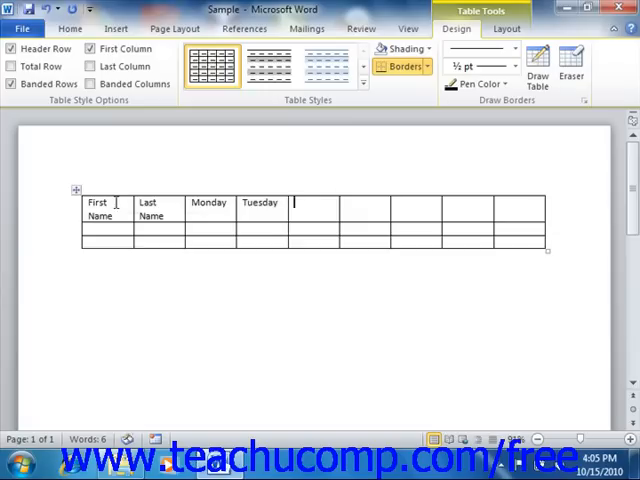
{"action": "type", "text": "Wed"}
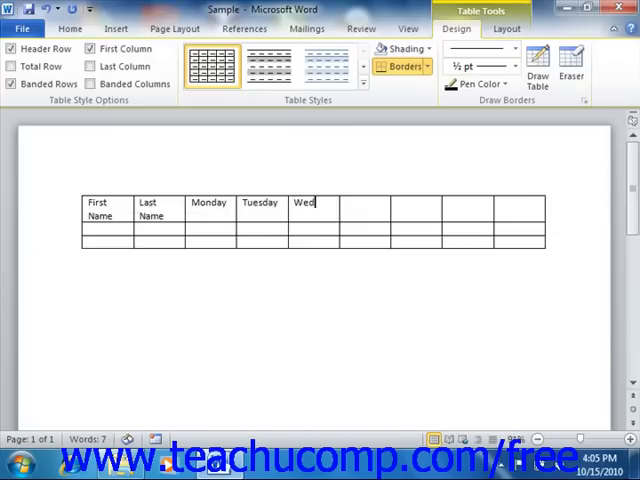
{"action": "type", "text": "nesday"}
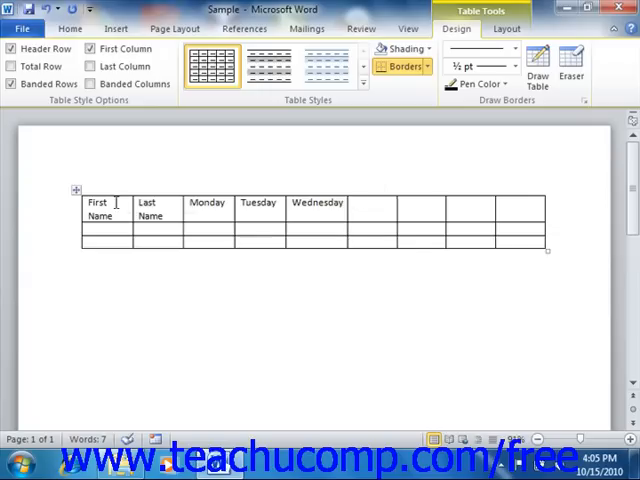
{"action": "type", "text": "Thursday"}
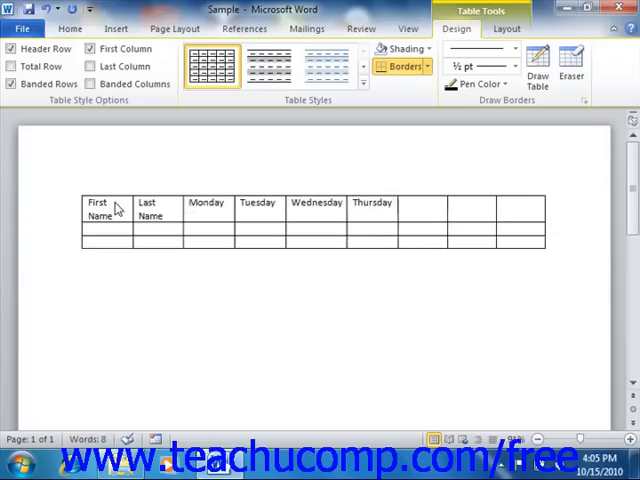
{"action": "type", "text": "Fr"}
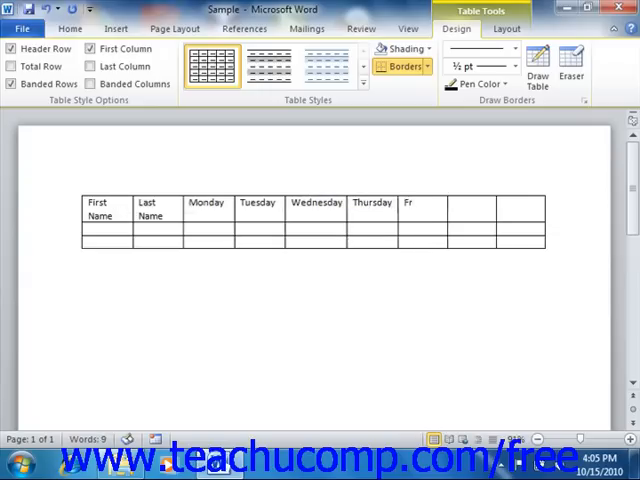
{"action": "type", "text": "Friday"}
{"action": "left_click", "coordinate": [472, 209]}
{"action": "type", "text": "Total"}
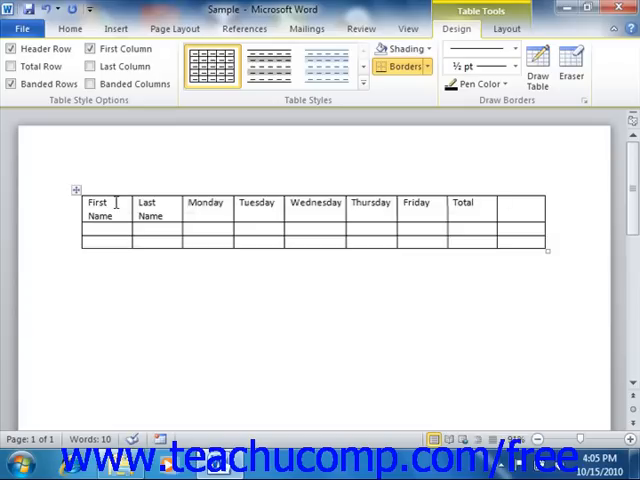
{"action": "left_click", "coordinate": [505, 203]}
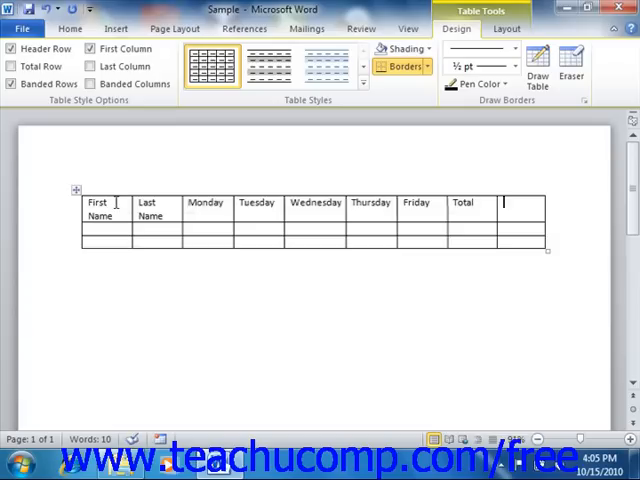
{"action": "type", "text": "P"}
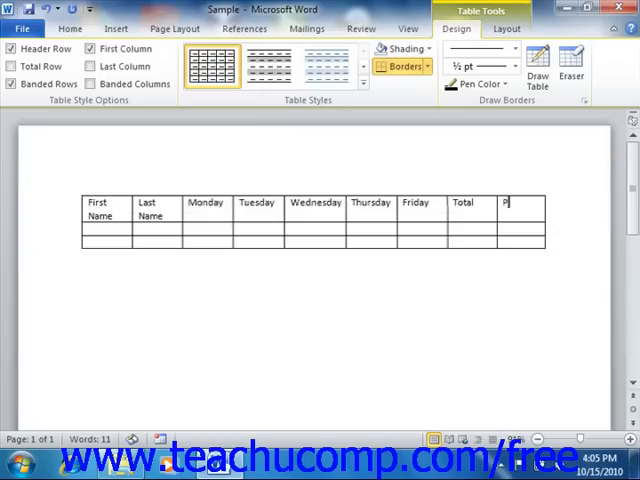
{"action": "type", "text": "ay"}
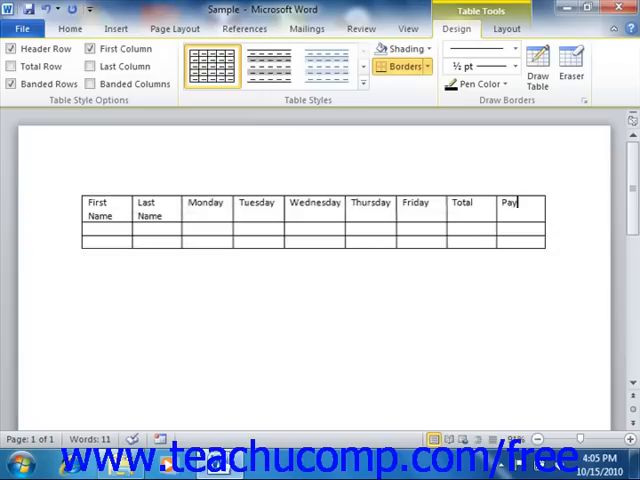
{"action": "type", "text": "Jon"}
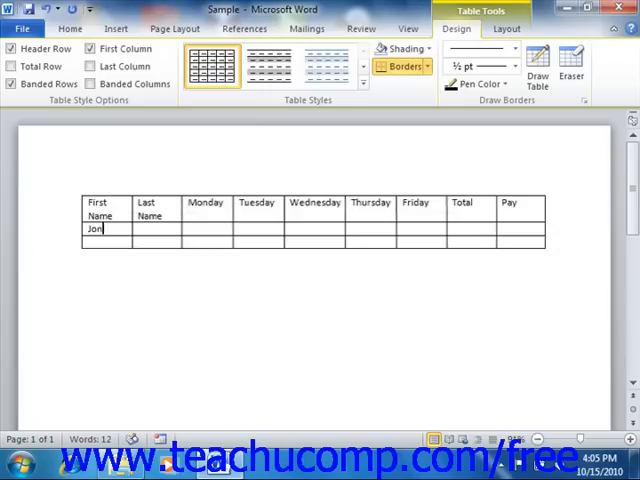
Step: Enter Jon Smith, Jane Doe and Kim Jones with their Monday–Friday hours, then move below the table
{"action": "type", "text": "Sm"}
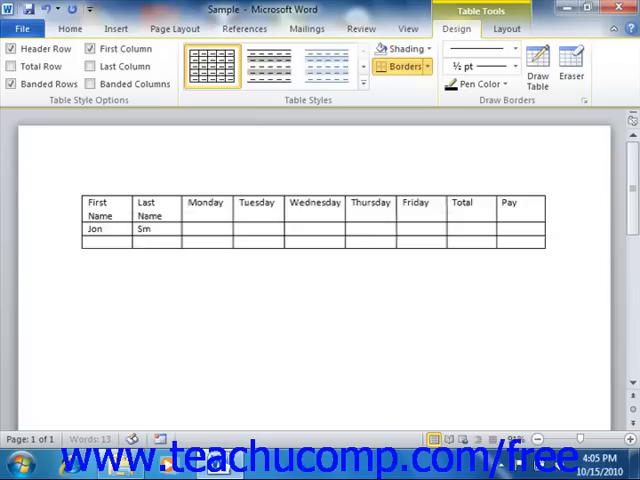
{"action": "type", "text": "ir"}
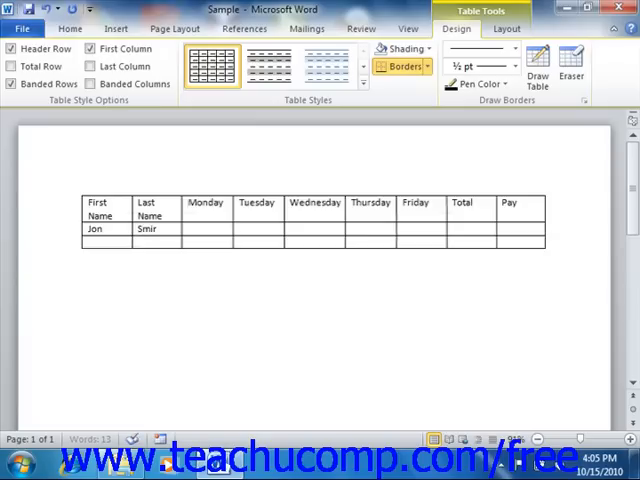
{"action": "type", "text": "th"}
{"action": "type", "text": "8"}
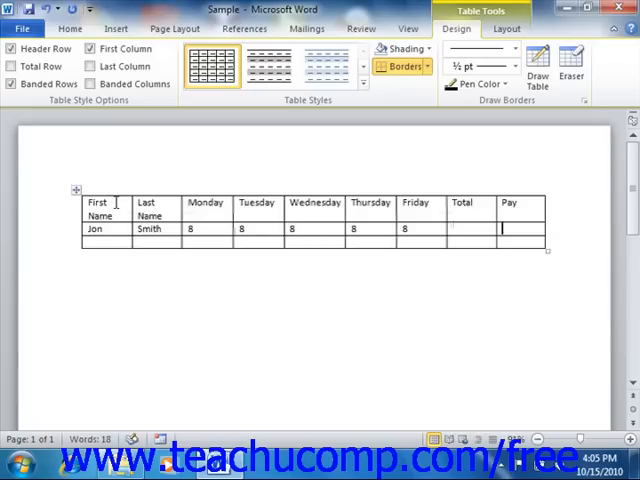
{"action": "type", "text": "Jane"}
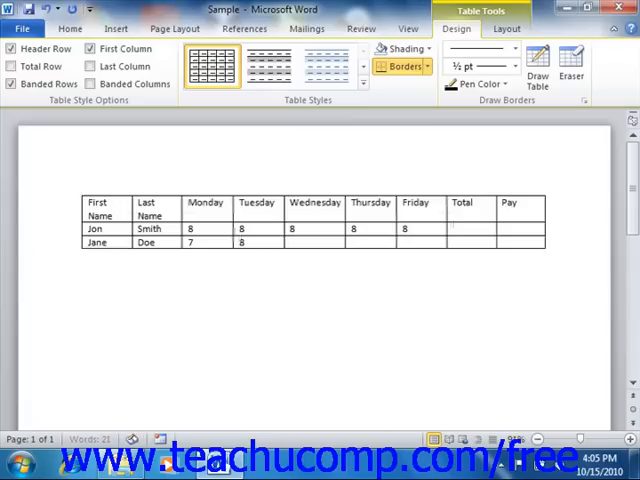
{"action": "type", "text": "87"}
{"action": "left_click", "coordinate": [371, 242]}
{"action": "type", "text": "8"}
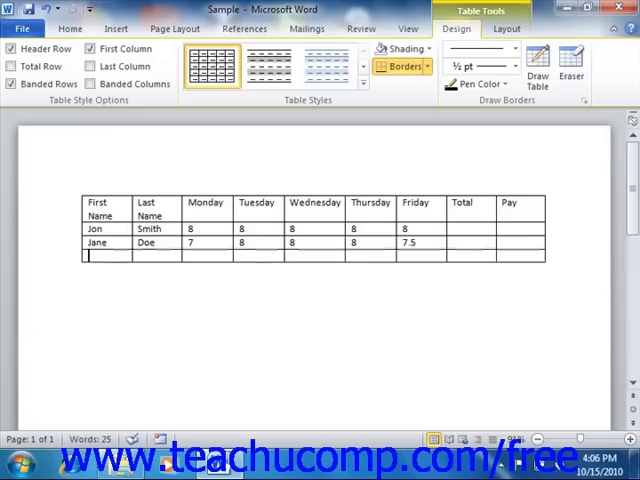
{"action": "type", "text": "Kim"}
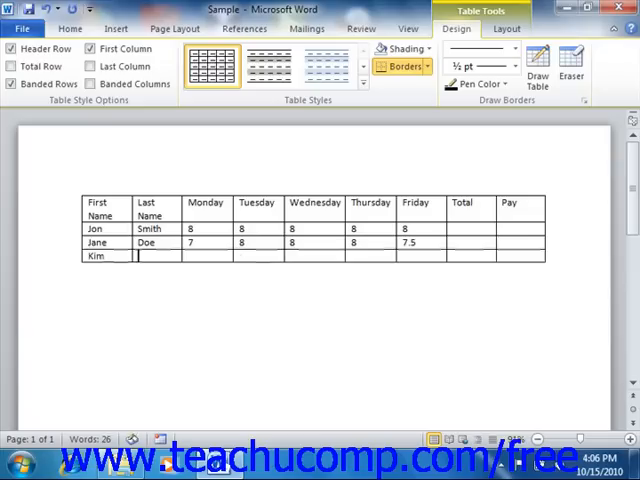
{"action": "type", "text": "Jones"}
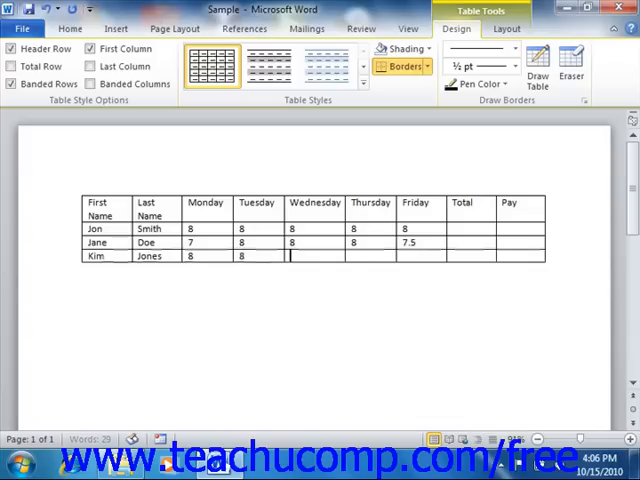
{"action": "type", "text": "8"}
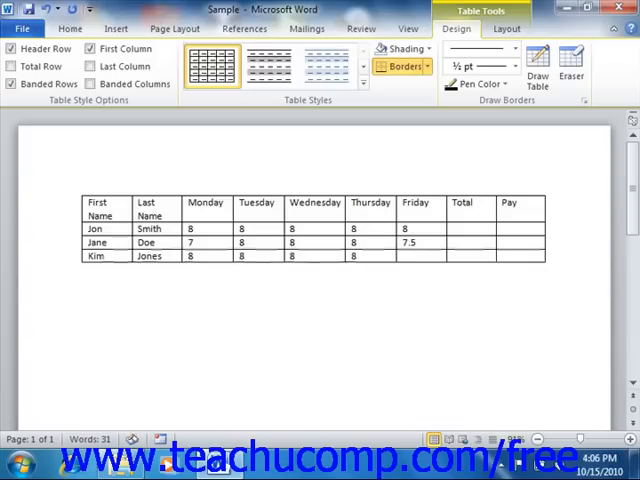
{"action": "type", "text": "8"}
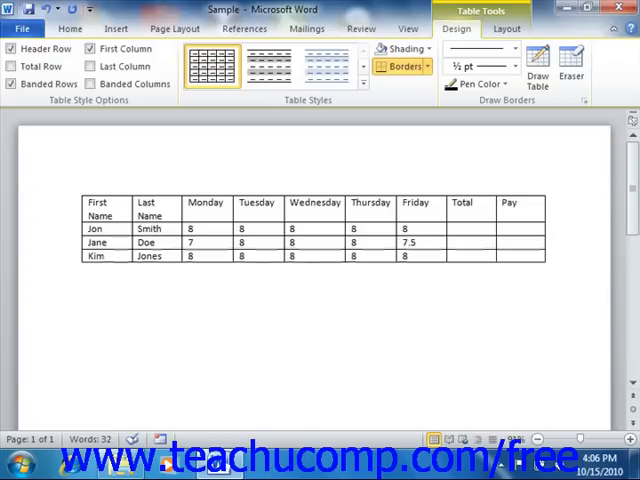
{"action": "left_click", "coordinate": [405, 256]}
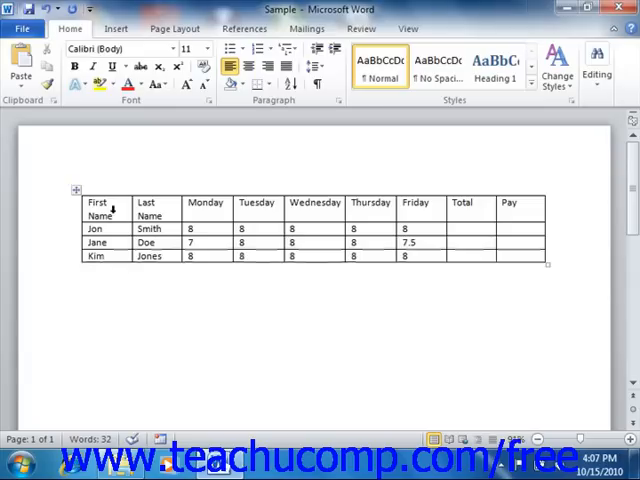
Step: Insert a 5-column, 2-row table using the Insert Table dialog with AutoFit to window
{"action": "left_click", "coordinate": [54, 66]}
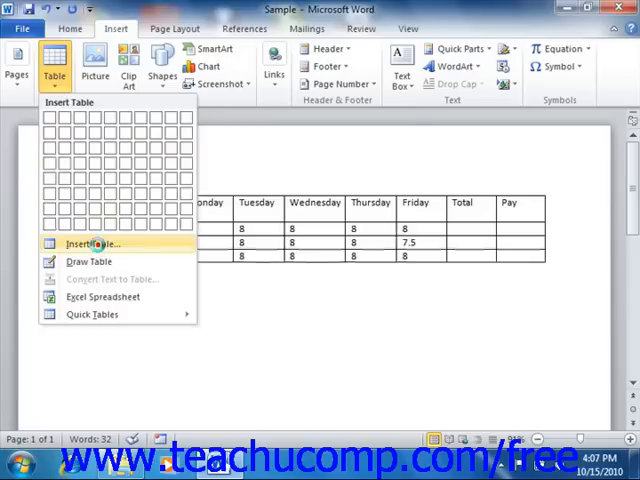
{"action": "left_click", "coordinate": [90, 244]}
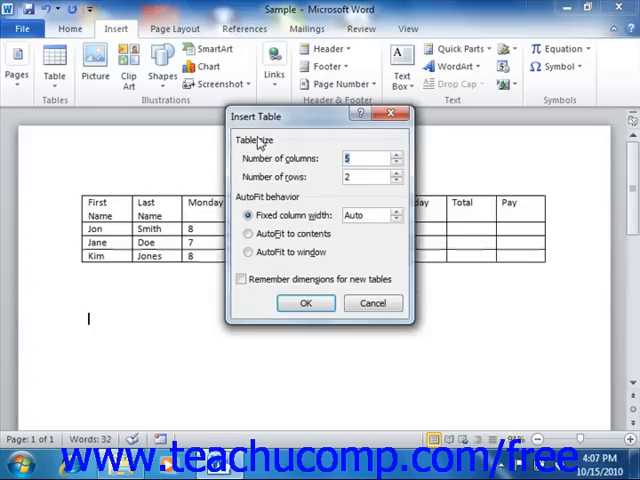
{"action": "mouse_move", "coordinate": [283, 202]}
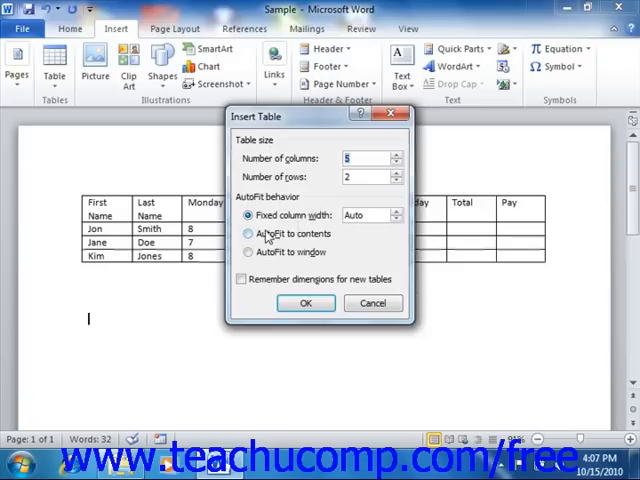
{"action": "left_click", "coordinate": [248, 234]}
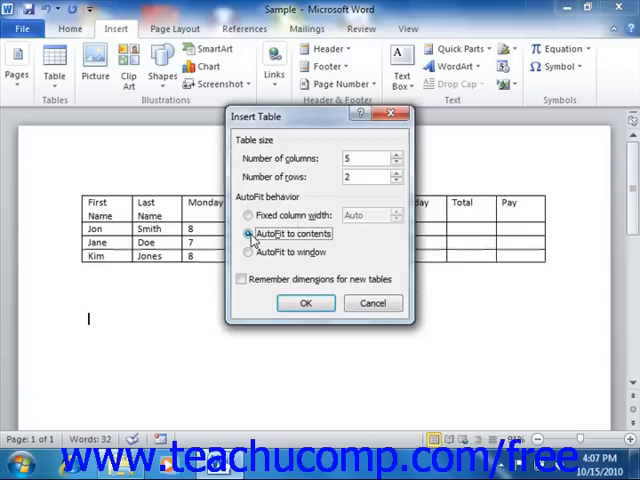
{"action": "left_click", "coordinate": [249, 251]}
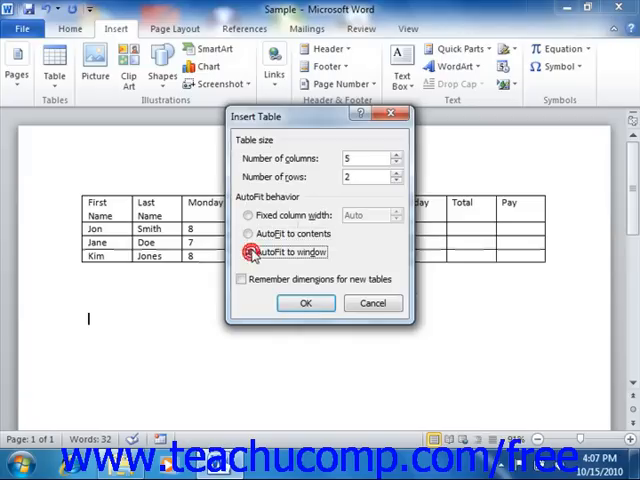
{"action": "left_click", "coordinate": [244, 251]}
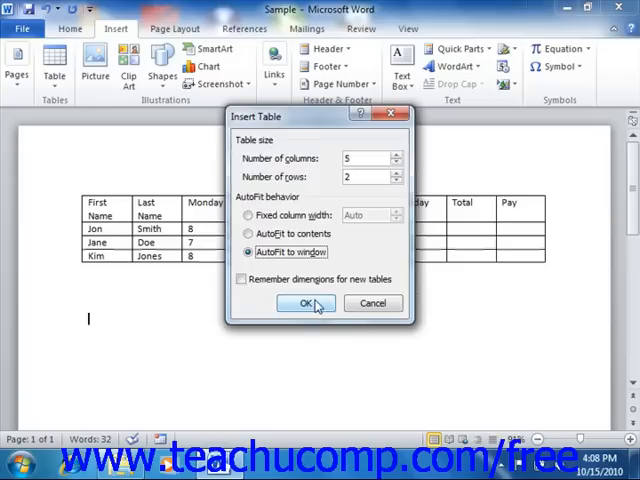
{"action": "left_click", "coordinate": [308, 303]}
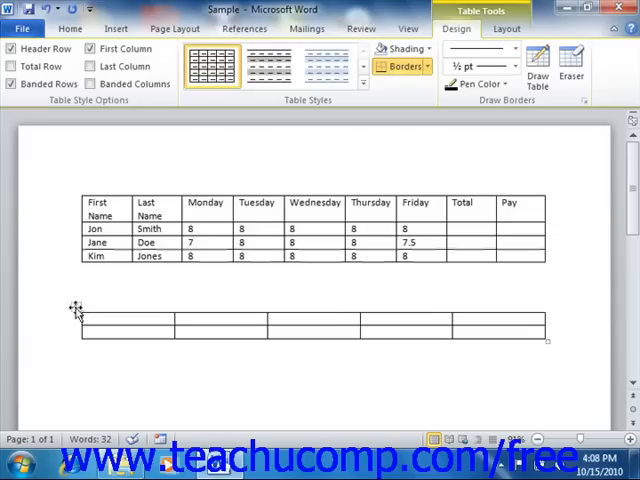
Step: Delete the empty five-column table and return to the Insert tab
{"action": "right_click", "coordinate": [75, 325]}
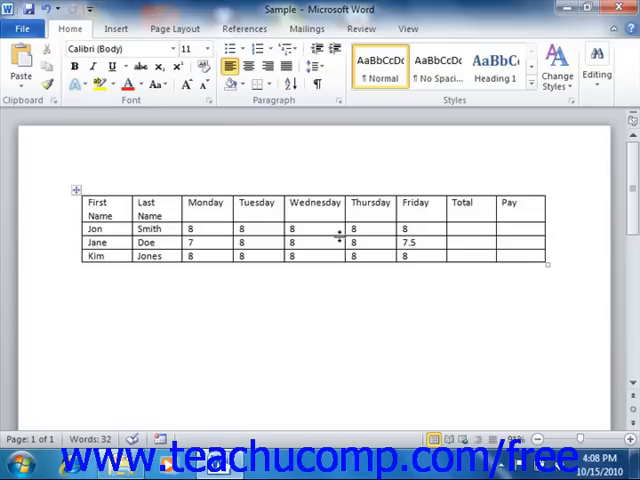
{"action": "left_click", "coordinate": [116, 28]}
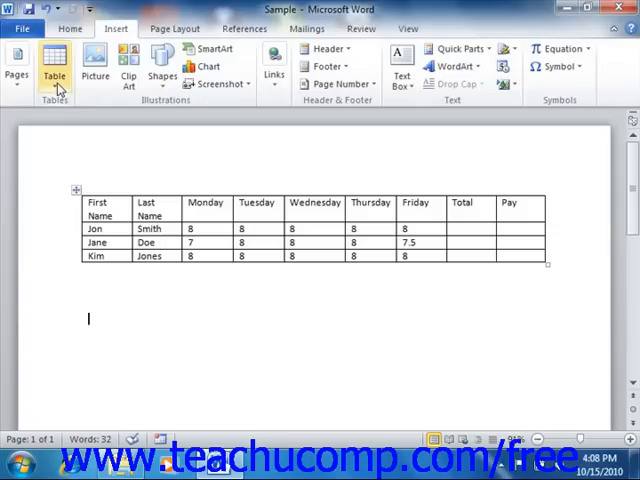
Step: With Draw Table, sketch an outer box plus vertical and row dividers below the timesheet
{"action": "left_click", "coordinate": [54, 70]}
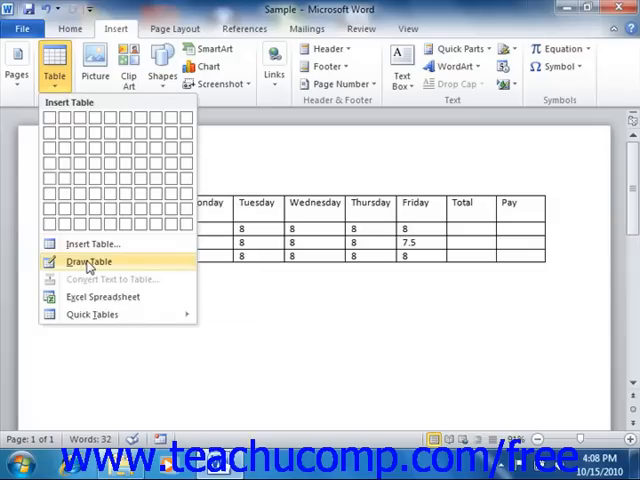
{"action": "left_click", "coordinate": [88, 261]}
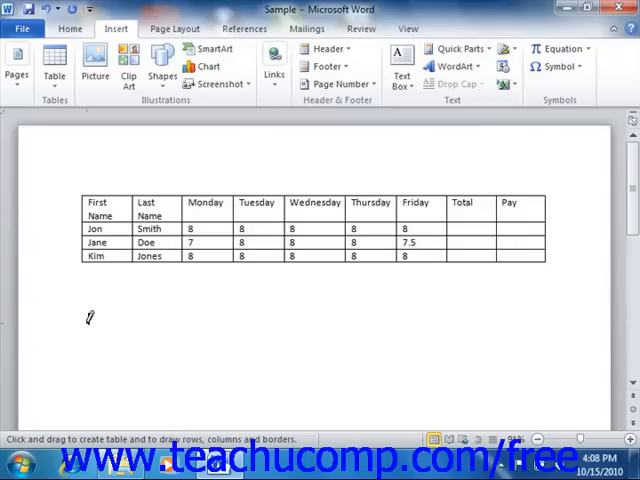
{"action": "left_click_drag", "start_coordinate": [85, 325], "coordinate": [150, 365]}
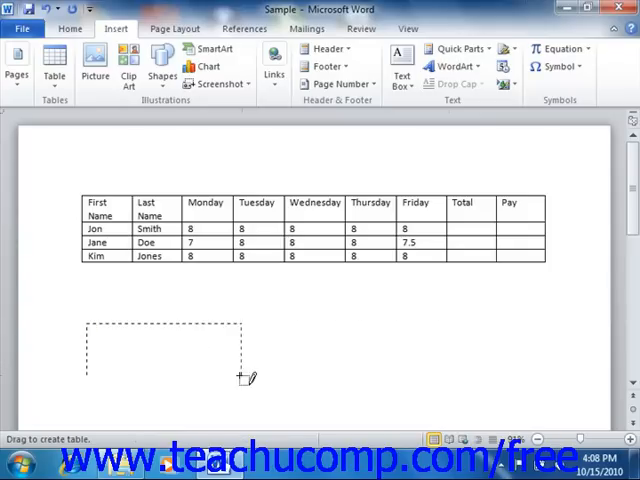
{"action": "left_click_drag", "start_coordinate": [245, 375], "coordinate": [560, 405]}
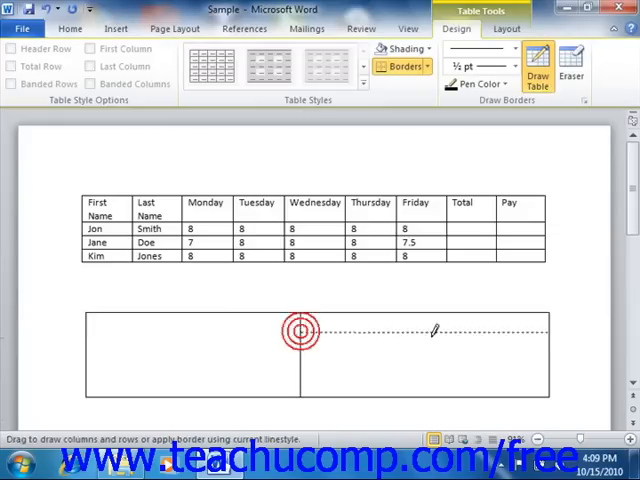
{"action": "left_click_drag", "start_coordinate": [300, 330], "coordinate": [545, 330]}
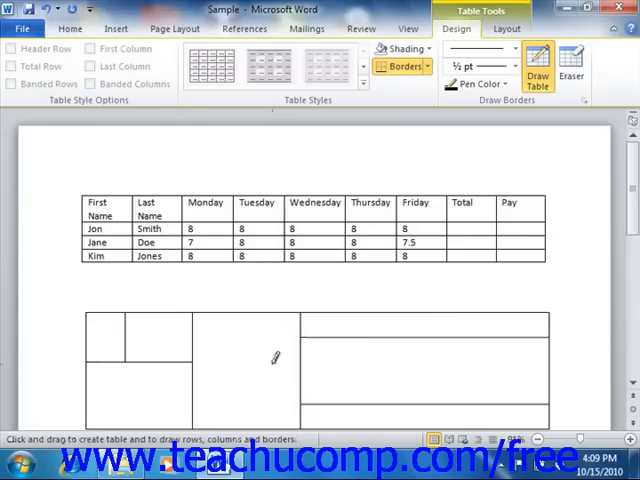
{"action": "left_click", "coordinate": [95, 320]}
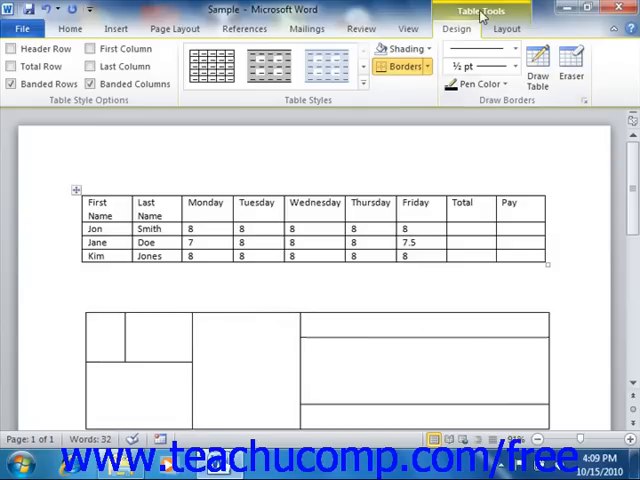
{"action": "left_click", "coordinate": [93, 318]}
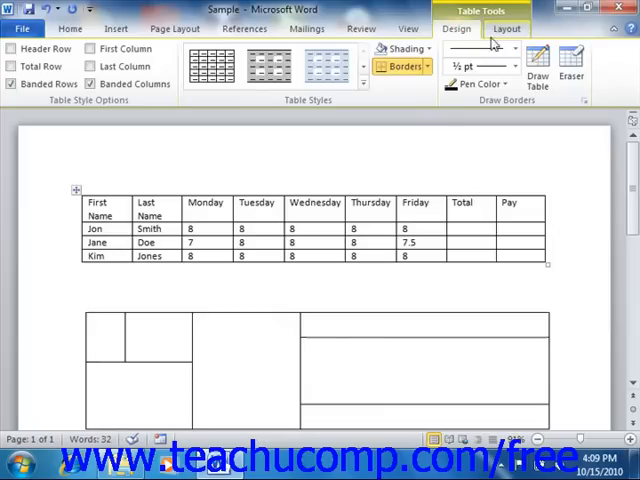
{"action": "left_click", "coordinate": [506, 28]}
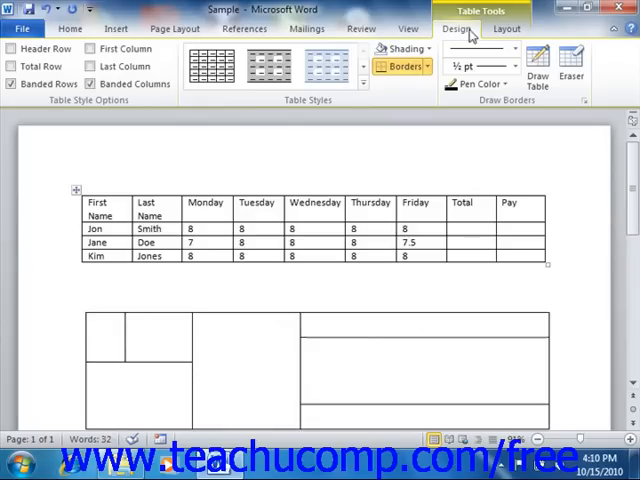
{"action": "left_click", "coordinate": [537, 65]}
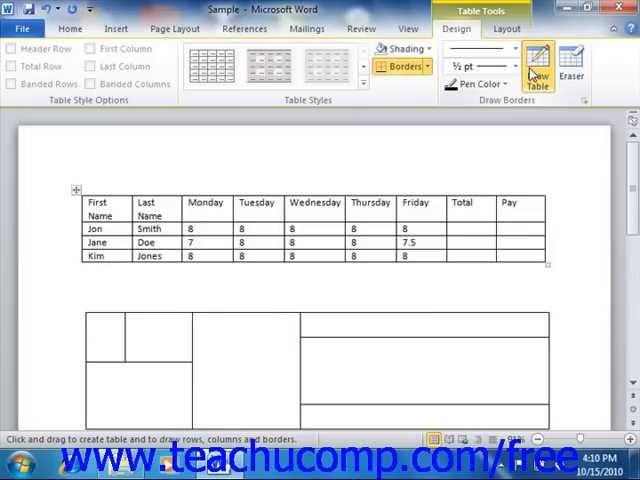
{"action": "mouse_move", "coordinate": [530, 70]}
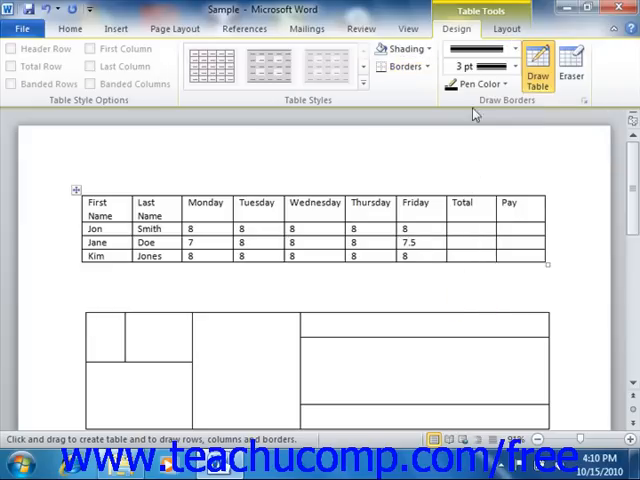
{"action": "mouse_move", "coordinate": [510, 67]}
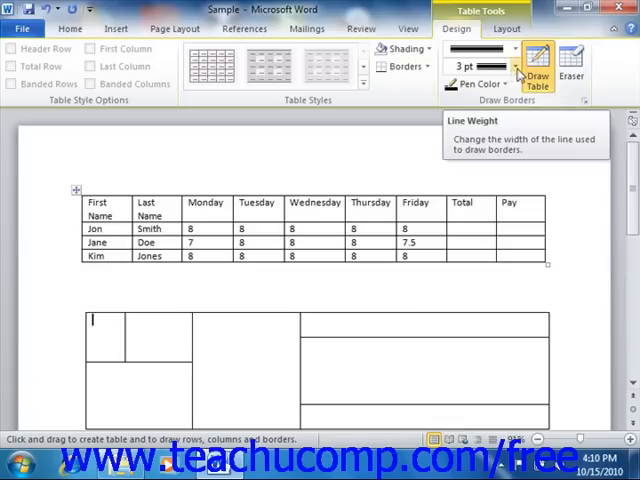
Step: Set the table pen to a 3 pt line weight and red pen color
{"action": "left_click", "coordinate": [513, 66]}
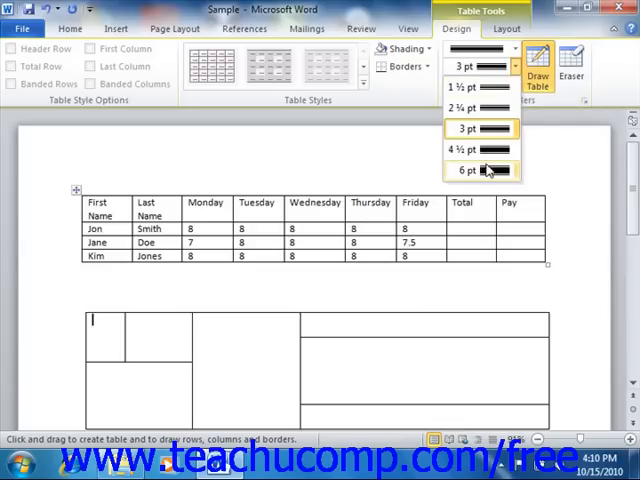
{"action": "left_click", "coordinate": [468, 128]}
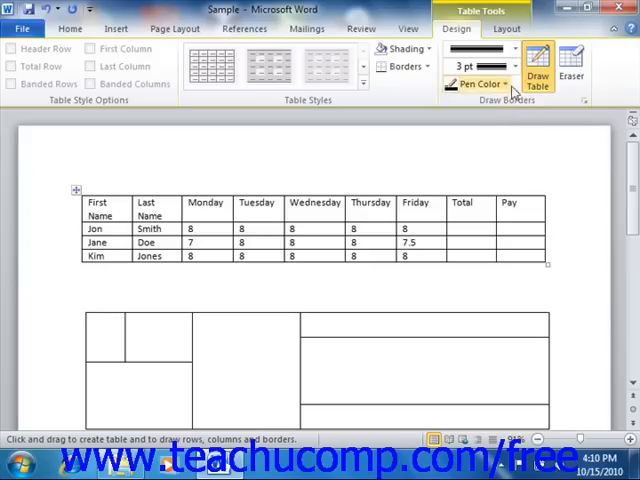
{"action": "mouse_move", "coordinate": [485, 84]}
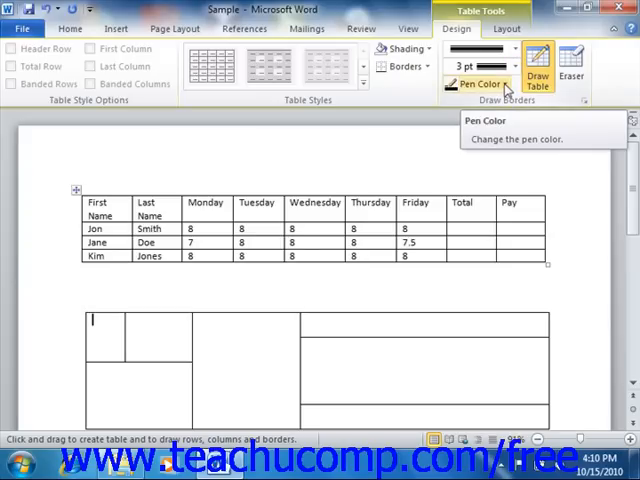
{"action": "left_click", "coordinate": [489, 84]}
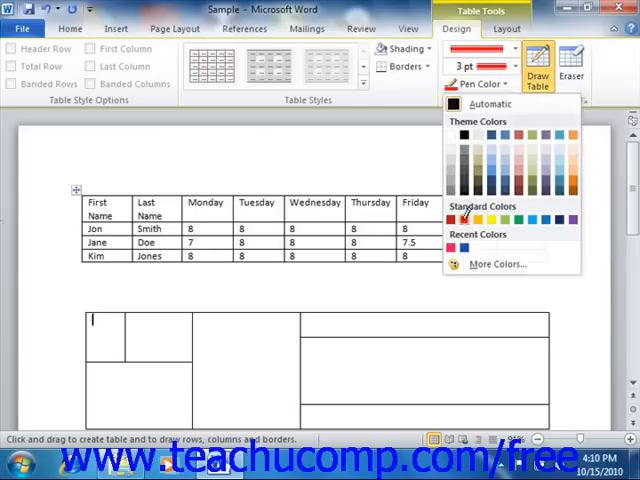
{"action": "left_click", "coordinate": [464, 219]}
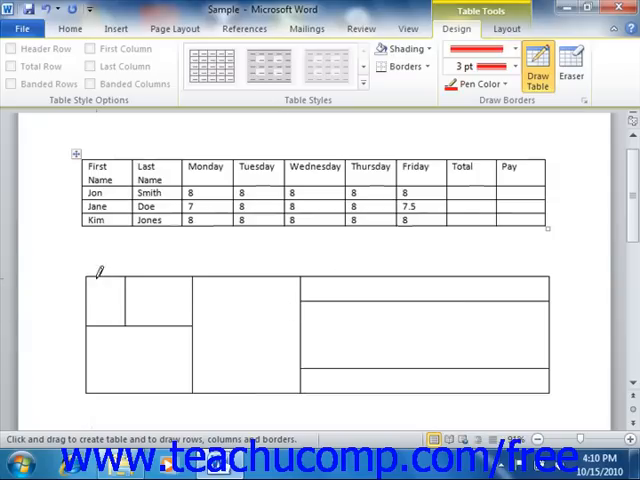
{"action": "mouse_move", "coordinate": [180, 270]}
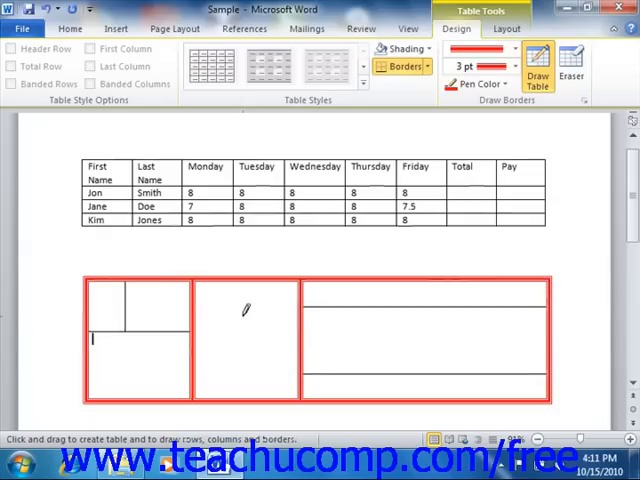
{"action": "mouse_move", "coordinate": [435, 145]}
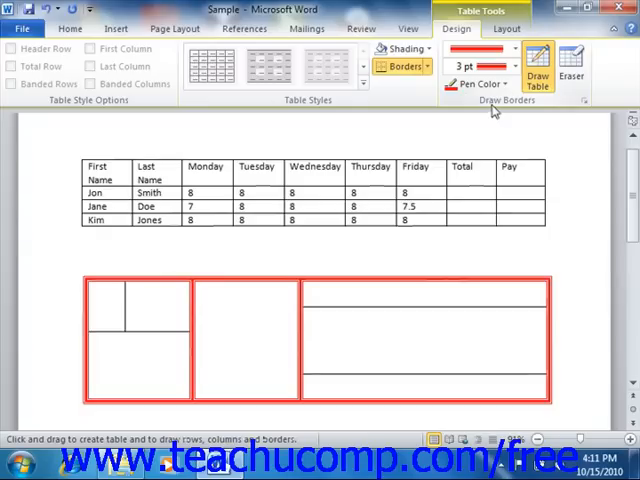
Step: Use the Eraser to remove the inner divider in the table's left section
{"action": "left_click", "coordinate": [570, 62]}
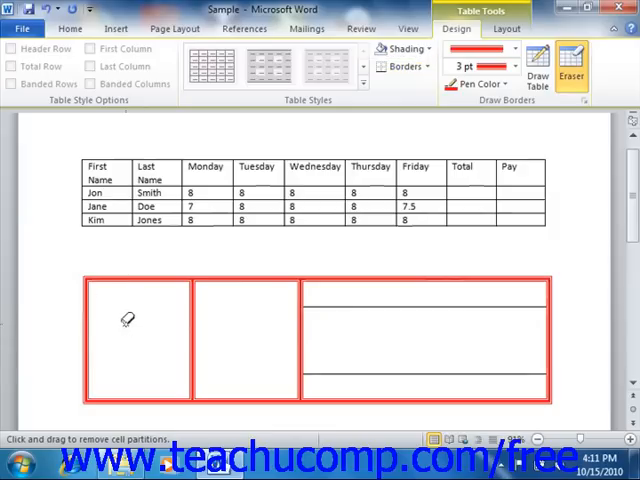
{"action": "left_click", "coordinate": [95, 289]}
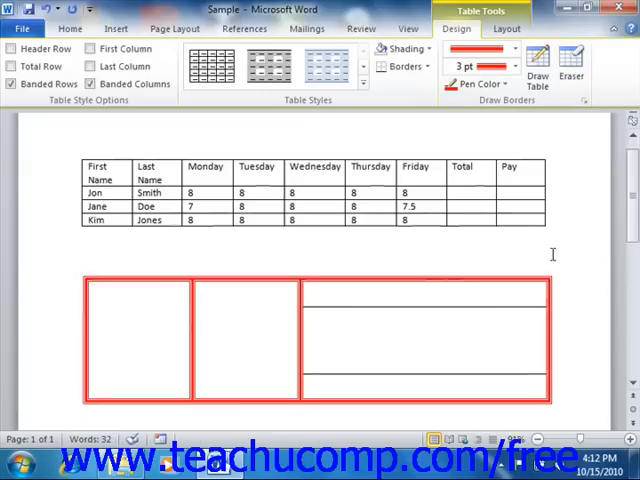
{"action": "mouse_move", "coordinate": [553, 255]}
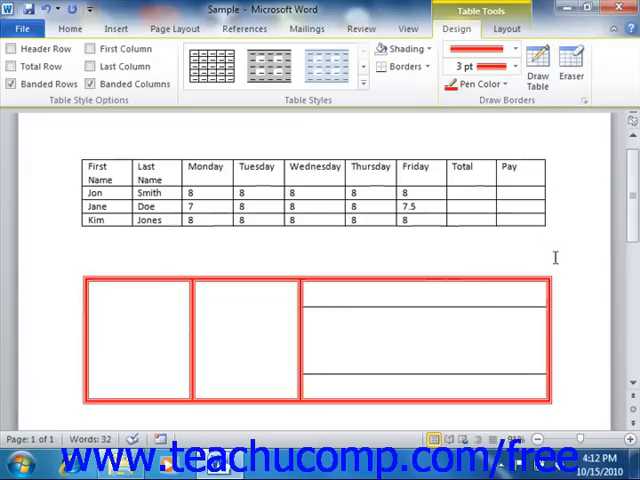